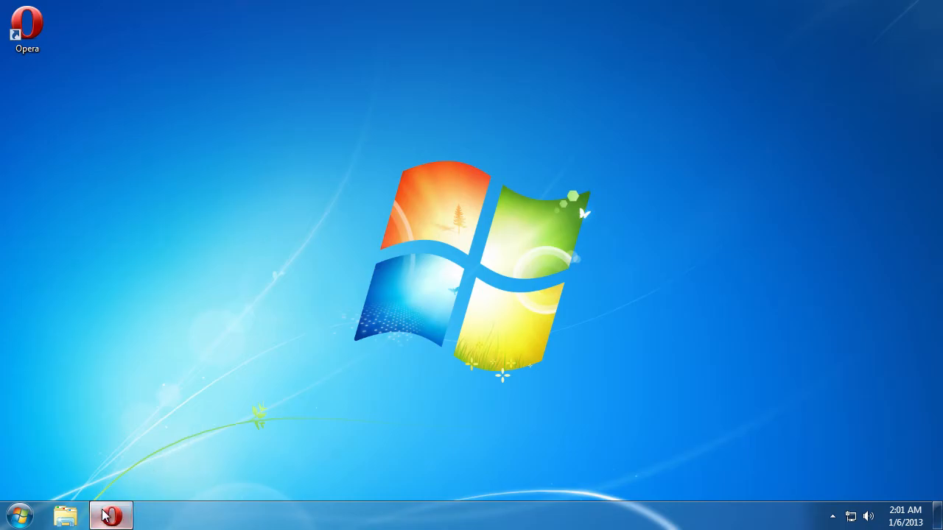
- Launch Opera from the taskbar to reach the Joomla administrator control panel
{"action": "left_click", "coordinate": [110, 514]}
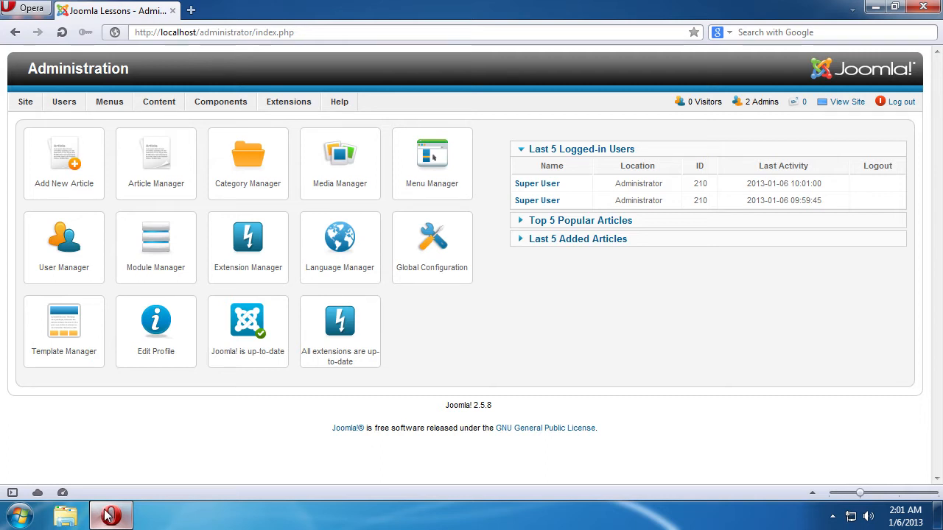
{"action": "mouse_move", "coordinate": [247, 324]}
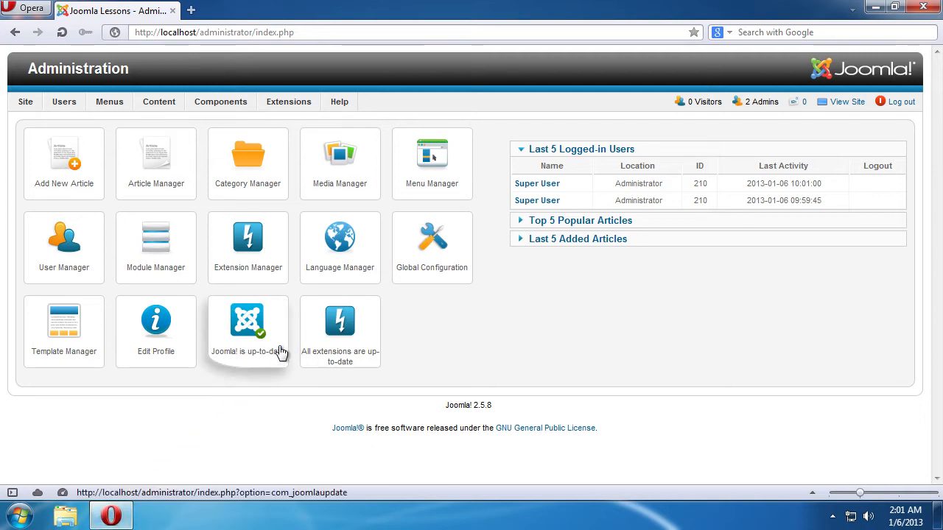
- Check Joomla! Update for version 2.5.8 and open the update configuration options
{"action": "left_click", "coordinate": [248, 320]}
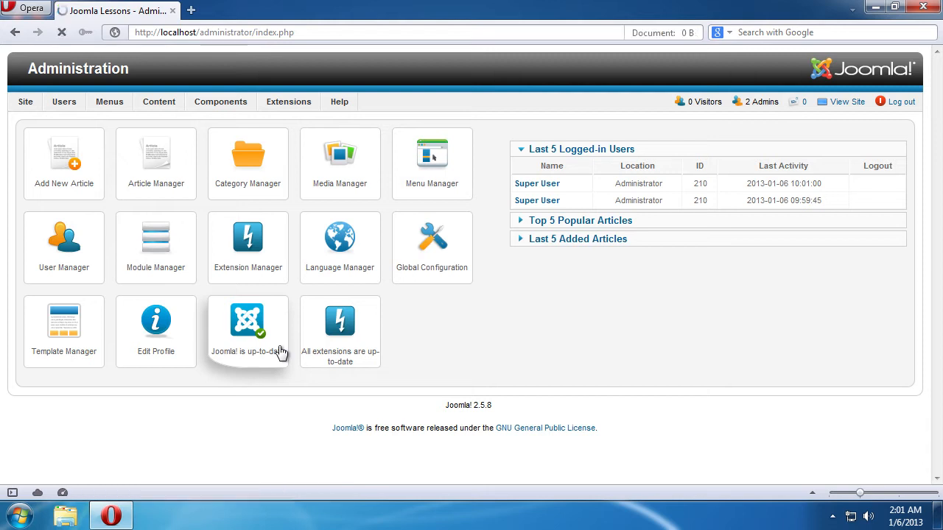
{"action": "left_click", "coordinate": [248, 320]}
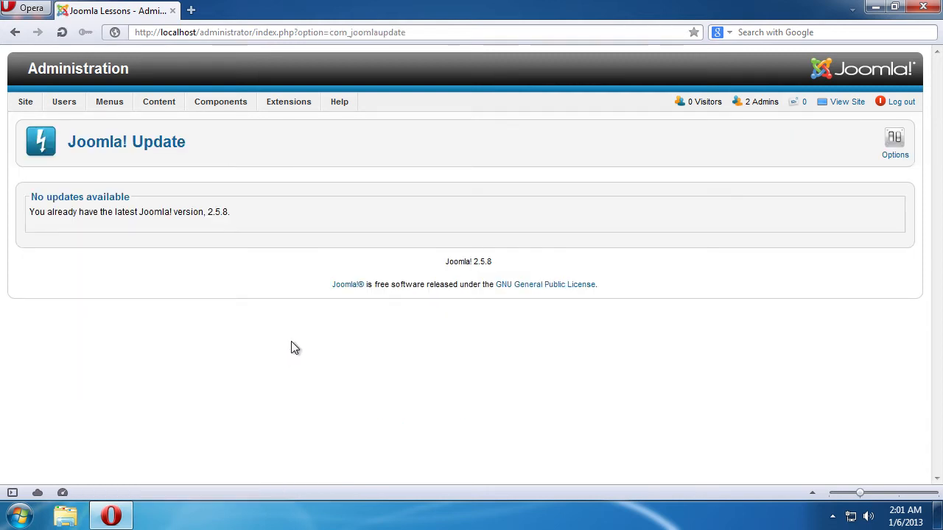
{"action": "mouse_move", "coordinate": [603, 234]}
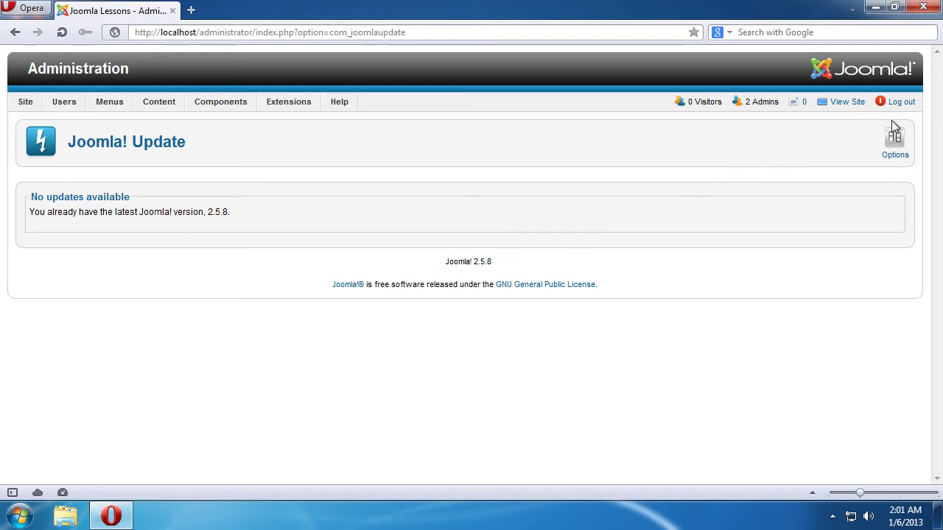
{"action": "left_click", "coordinate": [895, 140]}
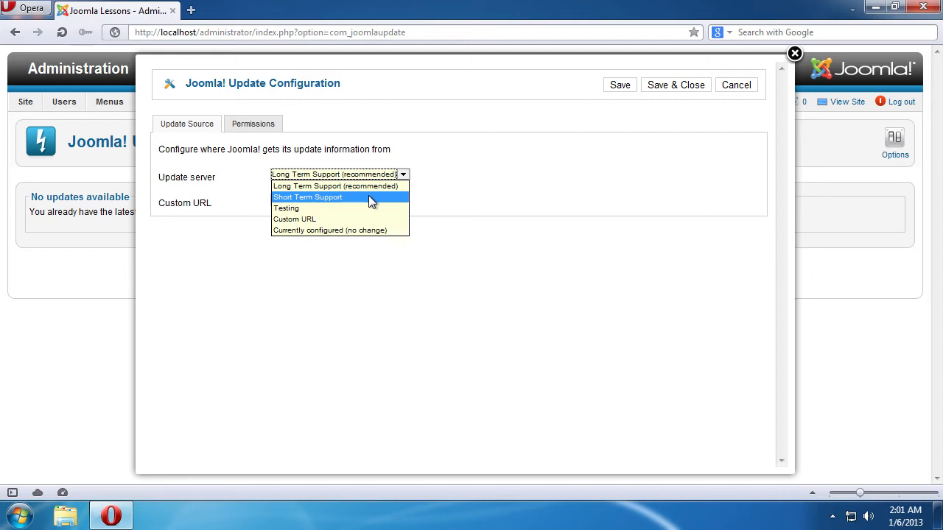
- Choose Short Term Support as the update server, then save and close
{"action": "left_click", "coordinate": [308, 197]}
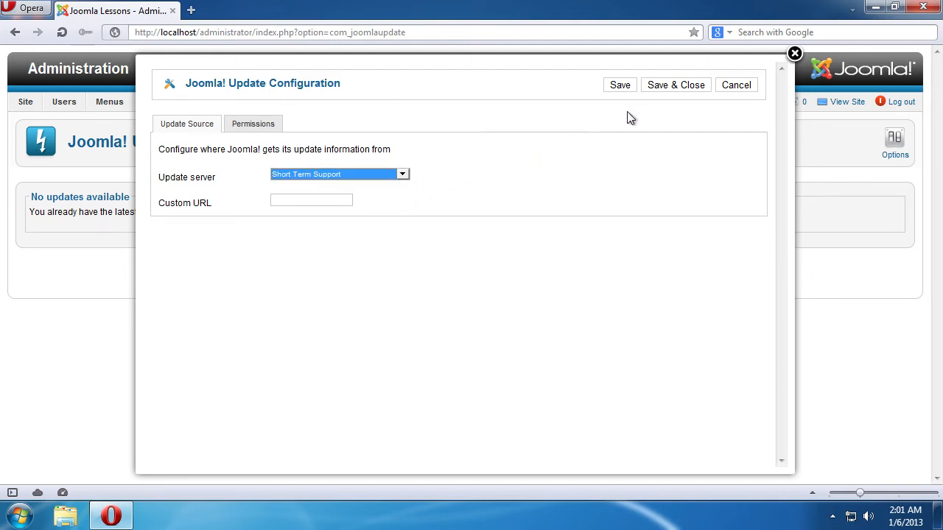
{"action": "mouse_move", "coordinate": [675, 85]}
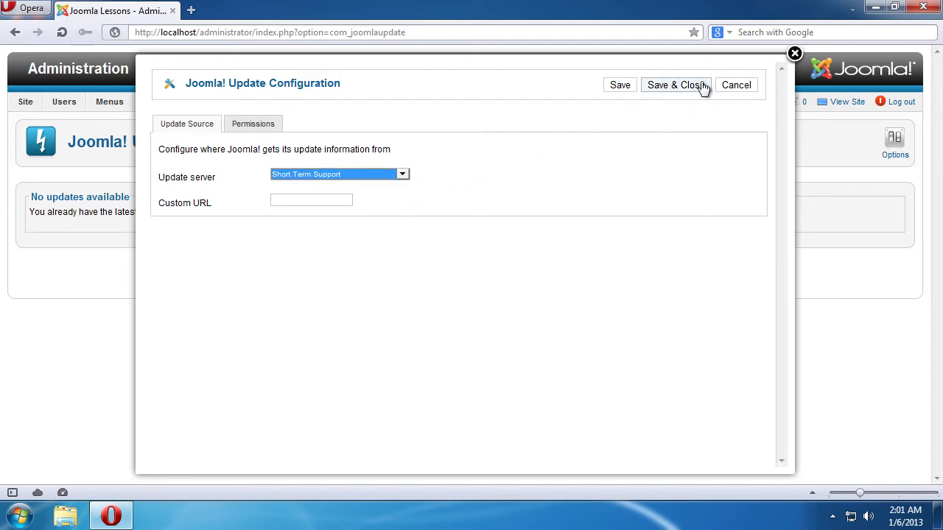
{"action": "left_click", "coordinate": [675, 85]}
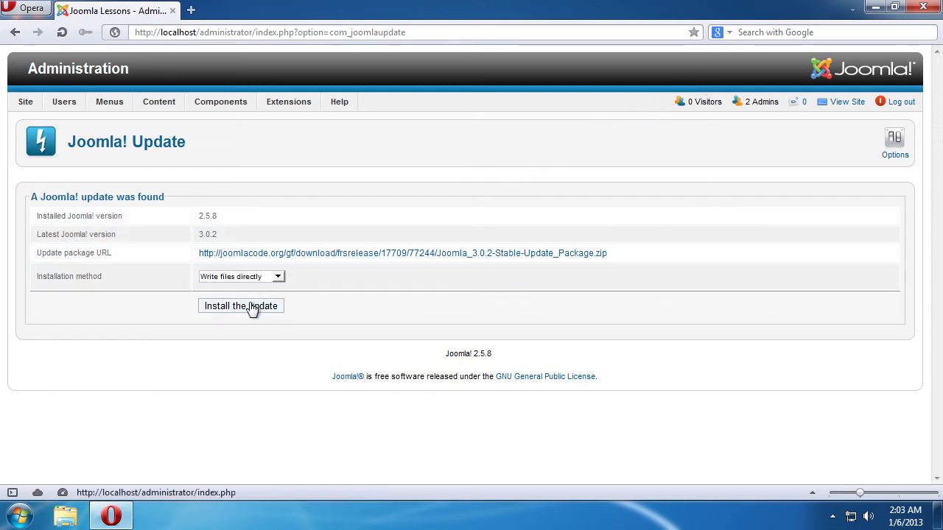
- Start installing the Joomla! 3.0.2 update
{"action": "left_click", "coordinate": [240, 306]}
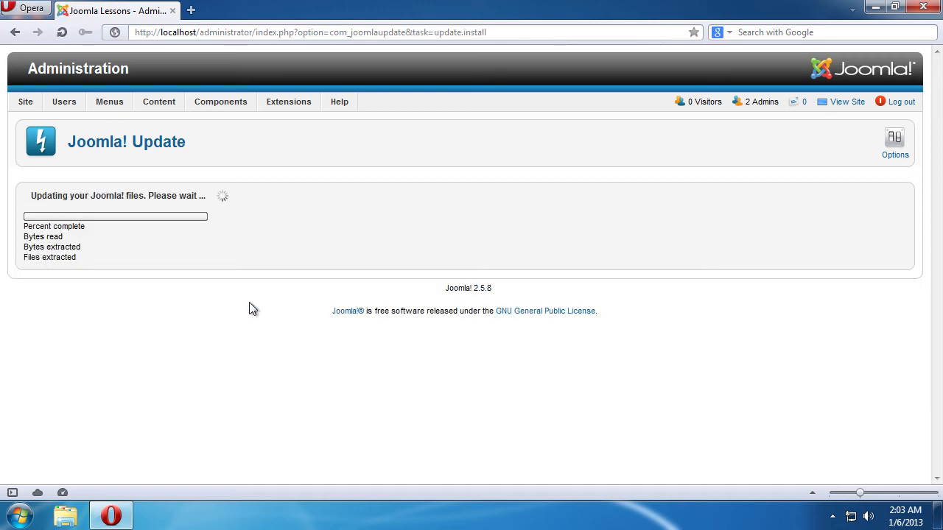